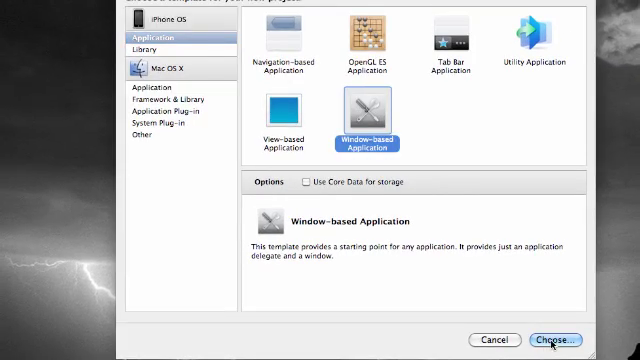
- Create a Window-based Application project named Peckerz2 and save it in Documents
left_click(561, 340)
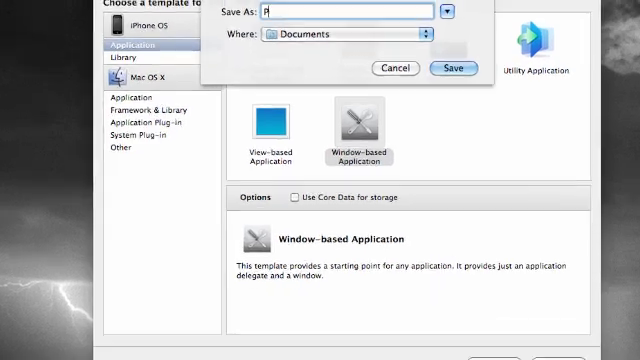
type("eckerz")
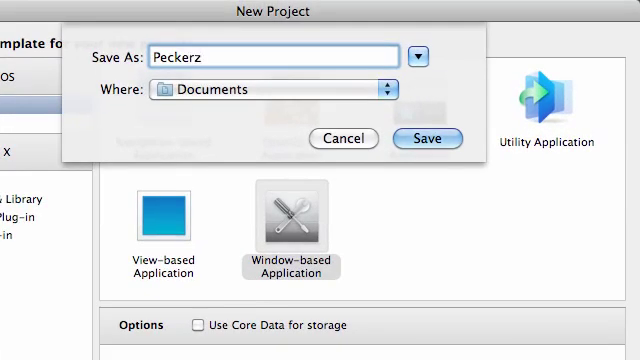
type("2")
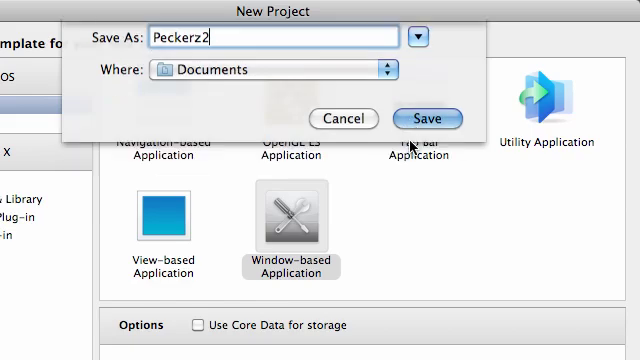
left_click(426, 118)
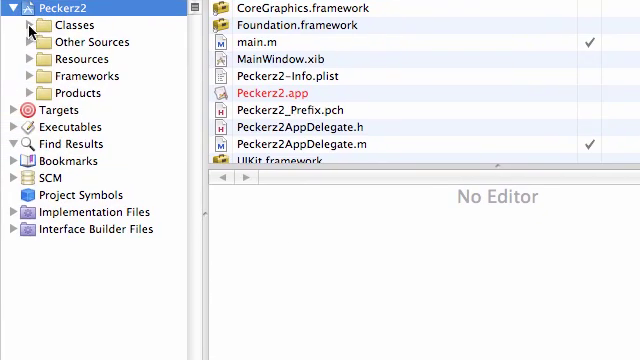
- Expand Classes and Resources to reveal the app delegate files, MainWindow.xib and Info.plist
left_click(22, 23)
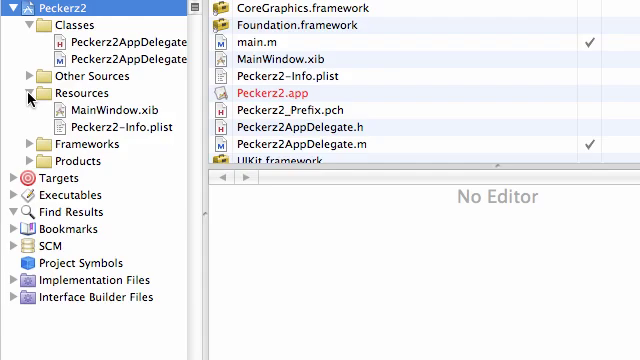
mouse_move(158, 145)
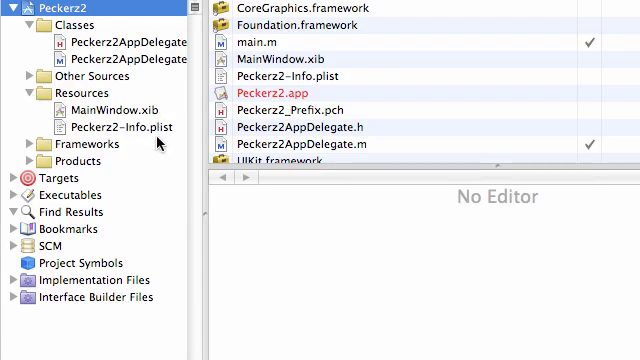
mouse_move(90, 108)
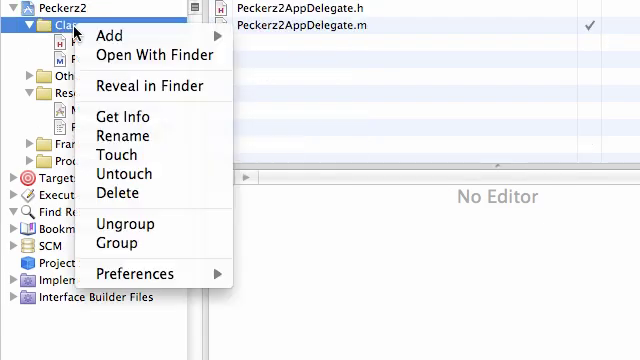
- Add DatePecker and SinglePecker UIViewController subclasses with XIBs via Add > New File
left_click(113, 36)
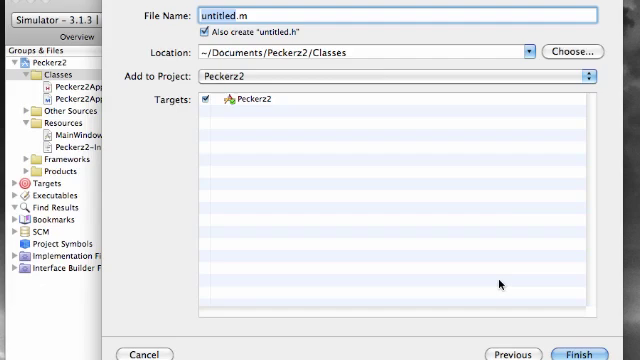
mouse_move(344, 32)
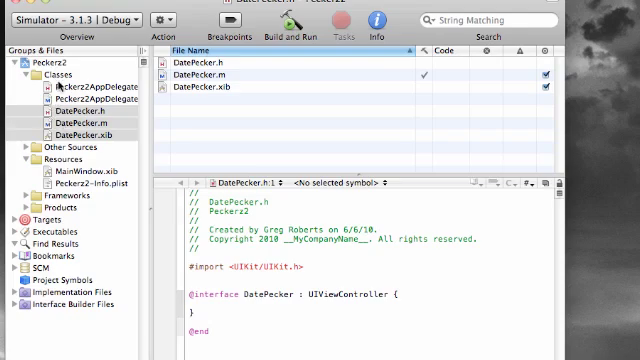
right_click(55, 77)
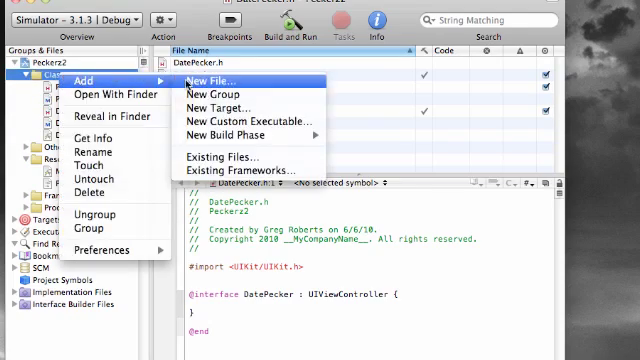
left_click(215, 88)
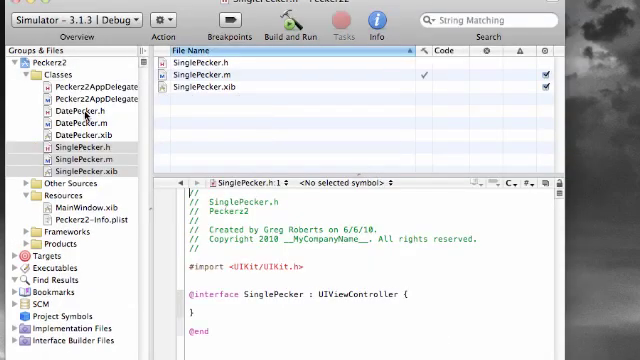
- Create DoublePecker, DependentPecker and CustomPecker UIViewController subclasses with XIBs in Classes
right_click(50, 75)
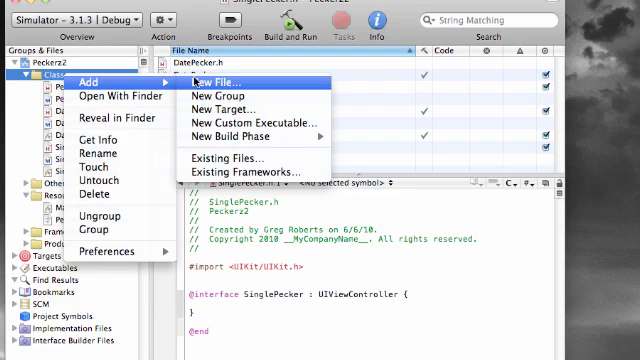
left_click(213, 73)
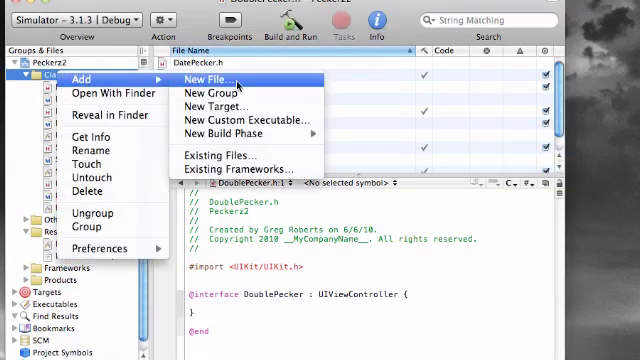
left_click(205, 78)
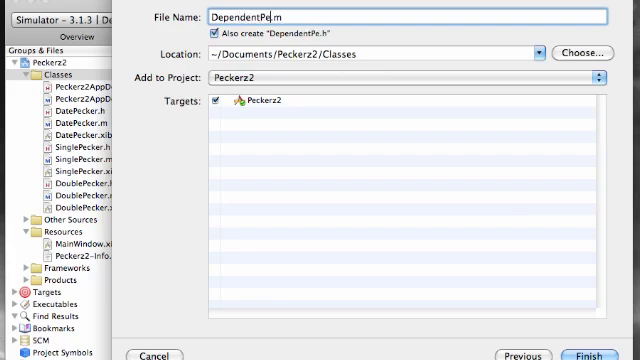
type("cker")
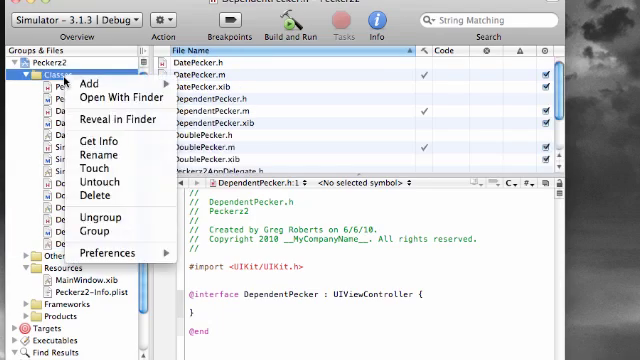
left_click(89, 84)
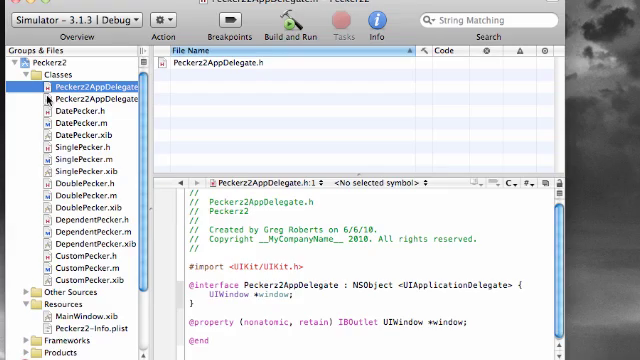
- Select the DatePecker, SinglePecker, DoublePecker, DependentPecker and CustomPecker xibs and move them to Resources
left_click(87, 101)
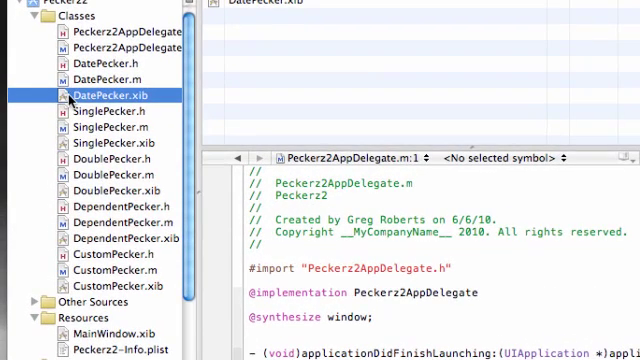
mouse_move(115, 120)
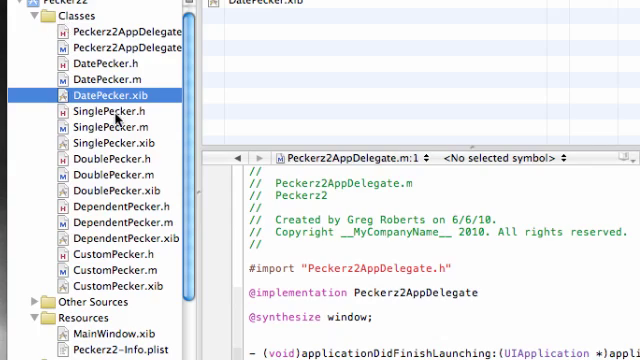
mouse_move(104, 117)
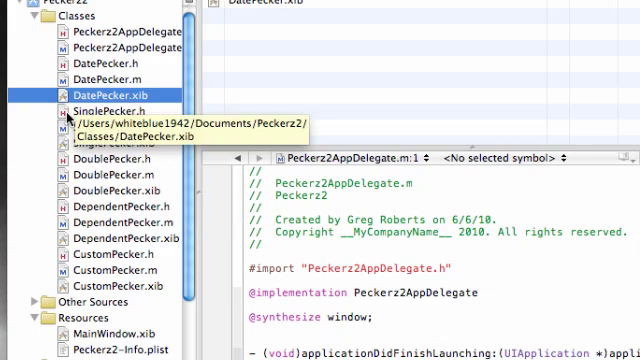
left_click(97, 192)
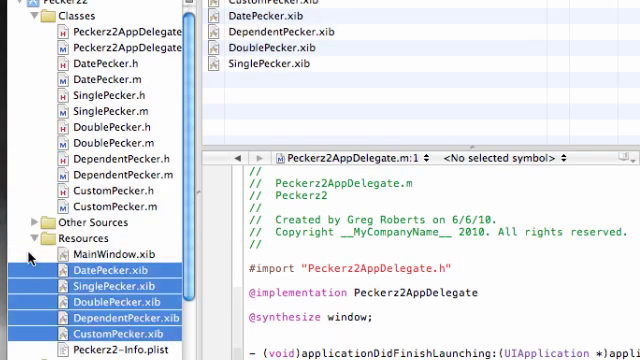
left_click(100, 254)
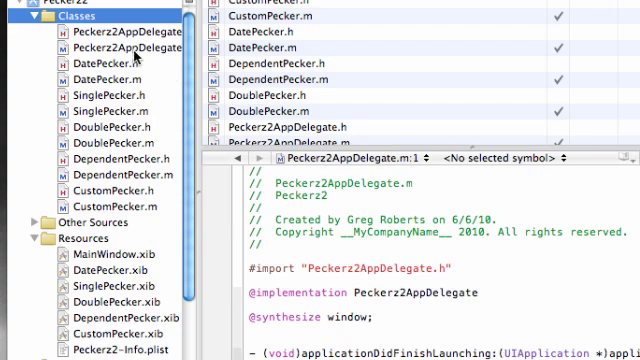
- In Peckerz2AppDelegate.h, complete the ivar 'UITabBarController *rootController;'
left_click(118, 35)
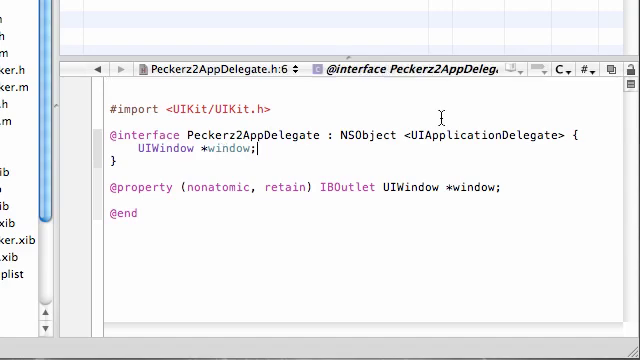
mouse_move(440, 113)
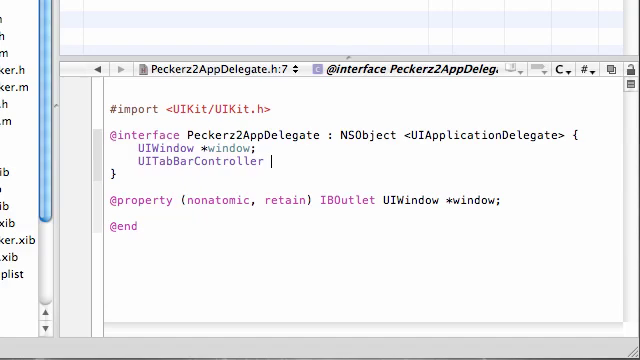
type("*root")
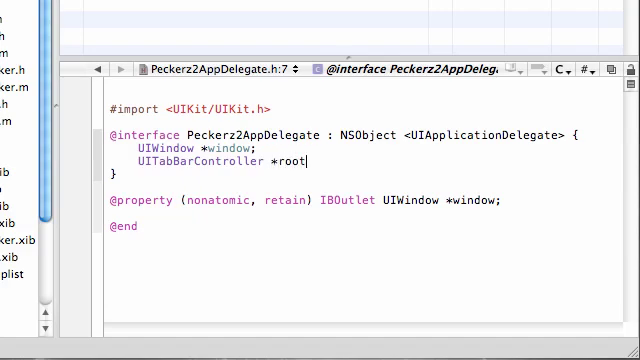
type("Contro")
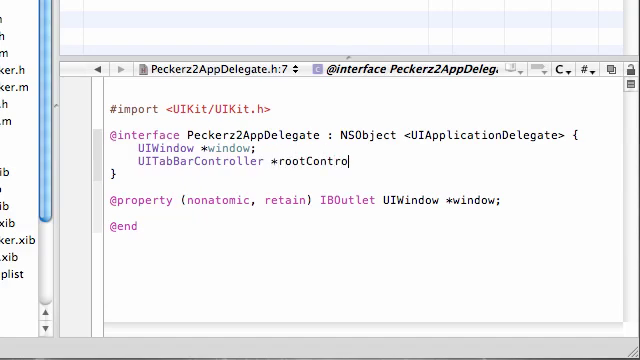
type("ller;")
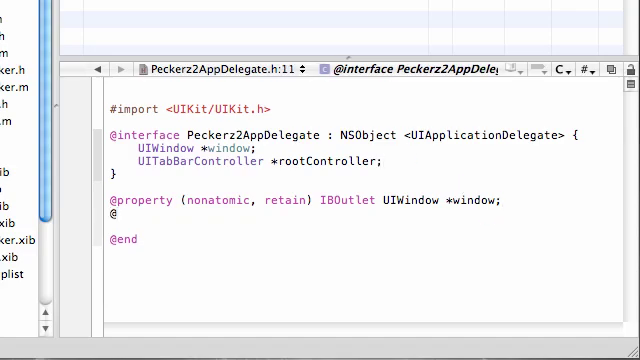
type("property (")
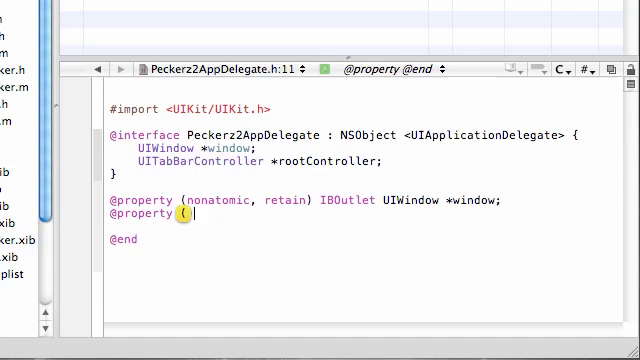
type("(nonatomic)")
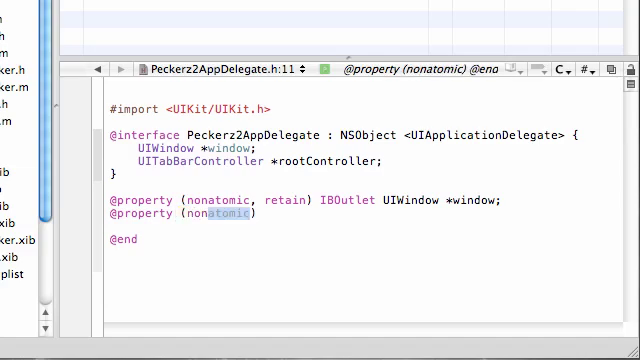
type(", retain")
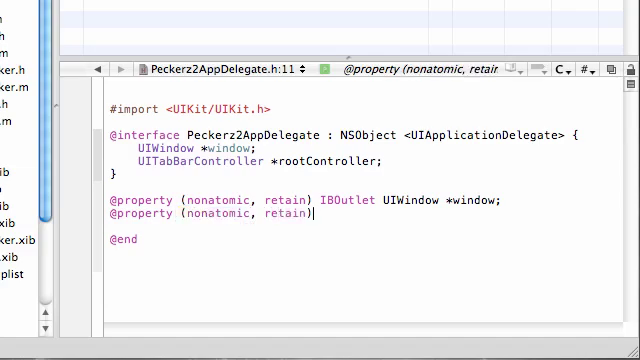
type("IBOutlet UITabBarController *rootController")
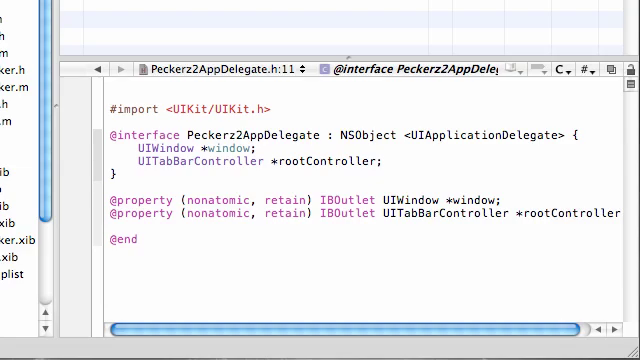
mouse_move(278, 39)
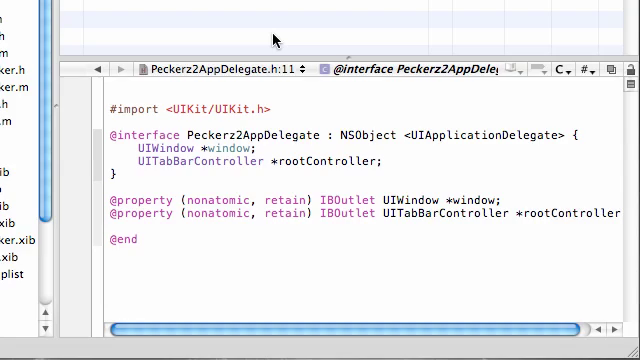
- Switch to Peckerz2AppDelegate.m, where only window is synthesized
double_click(210, 161)
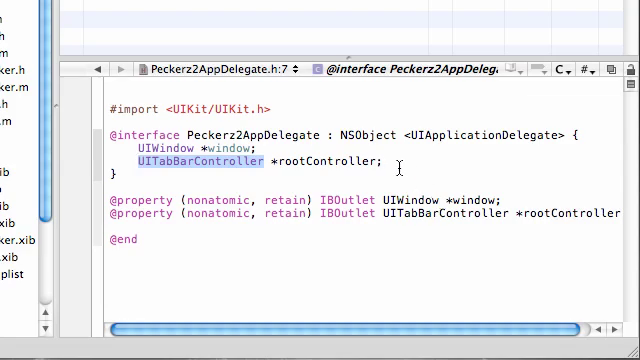
double_click(330, 160)
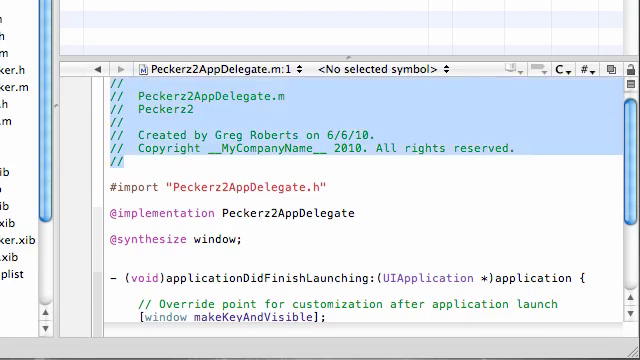
scroll("down", 3)
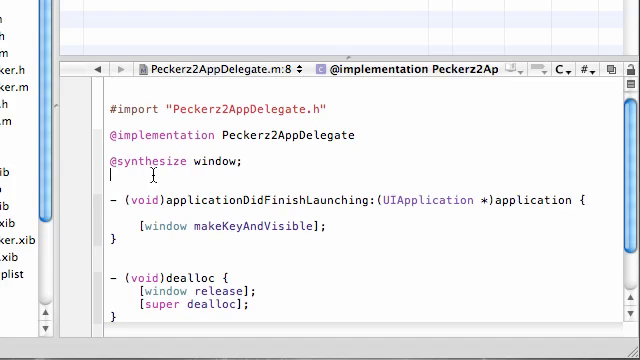
type("@synthesize")
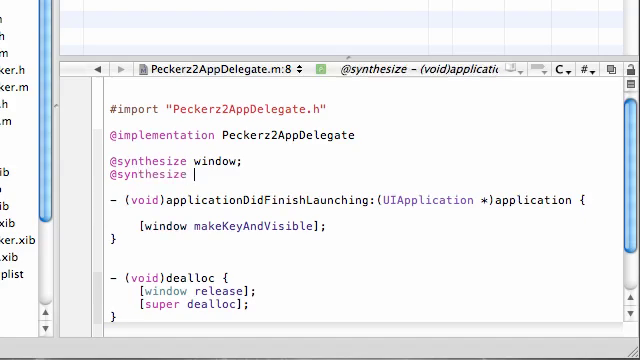
type("rootControo")
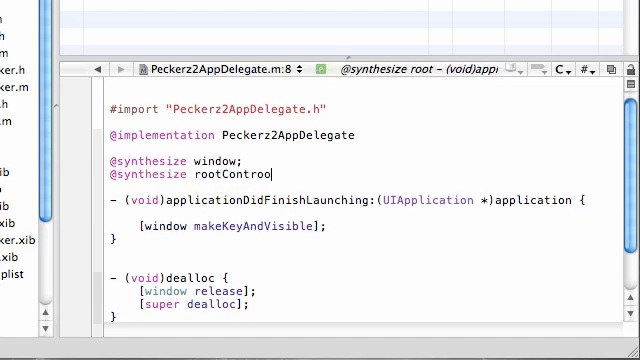
key("BackSpace")
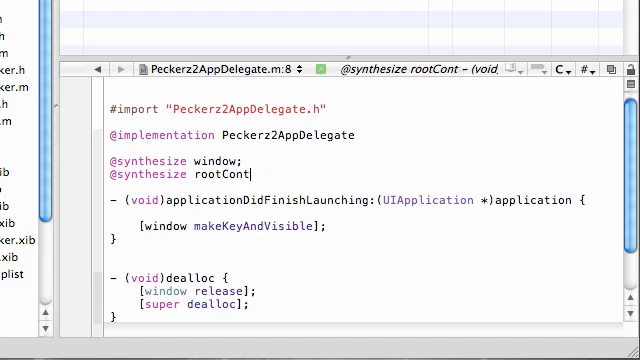
type("roller;")
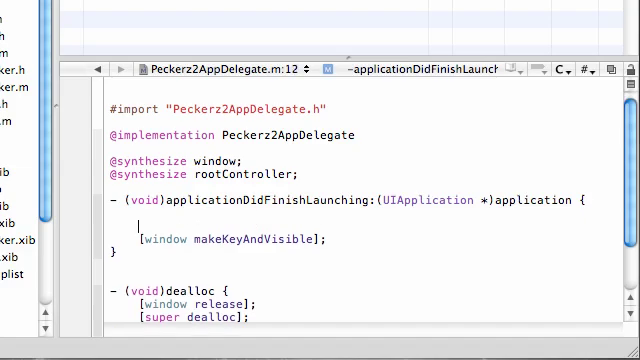
- Add '[window addSubview:rootController.view];' at launch and release rootController in dealloc
type("[]")
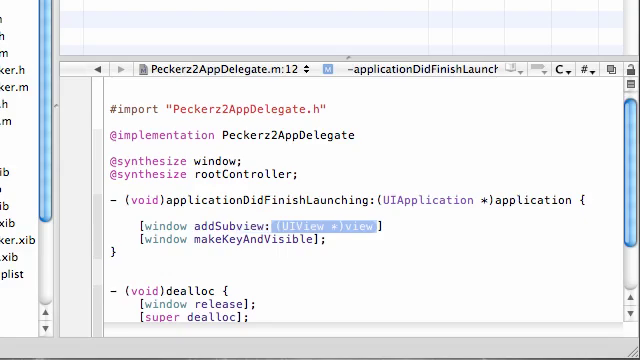
type("rootController")
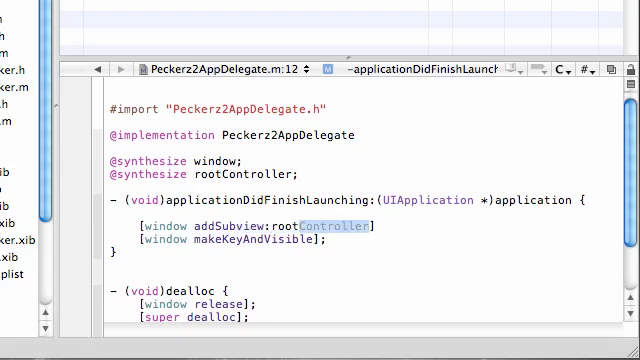
type(".view")
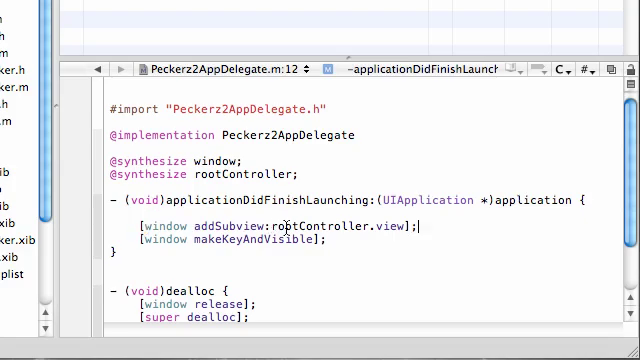
double_click(320, 227)
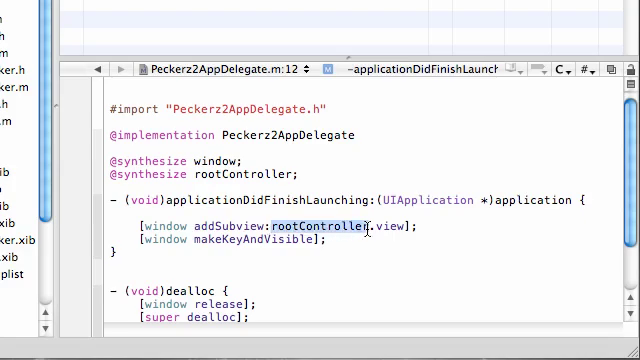
left_click(400, 224)
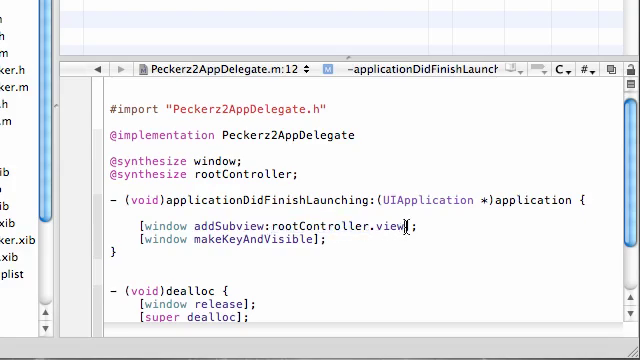
double_click(325, 225)
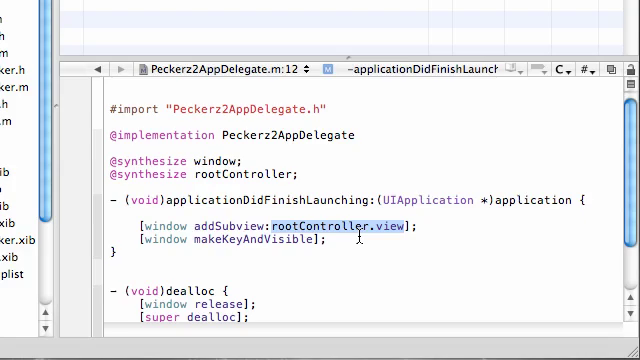
scroll("down", 3)
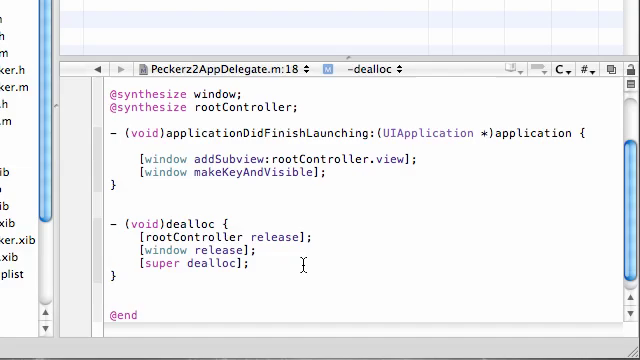
scroll("up", 3)
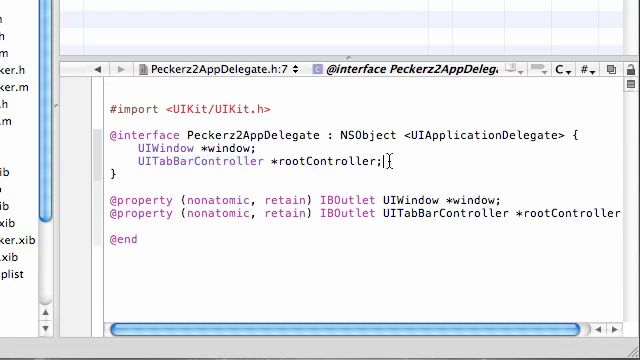
double_click(318, 163)
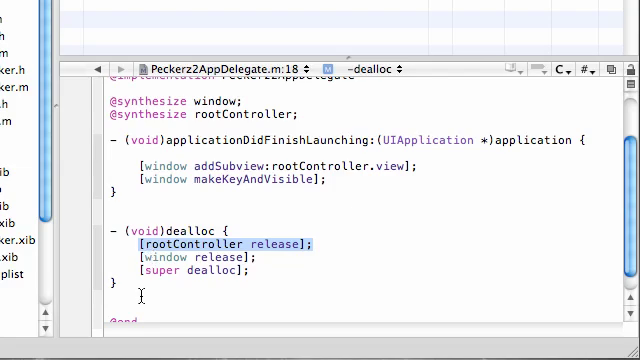
mouse_move(178, 320)
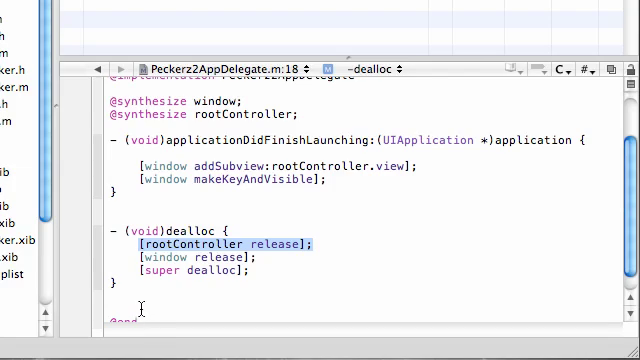
mouse_move(109, 345)
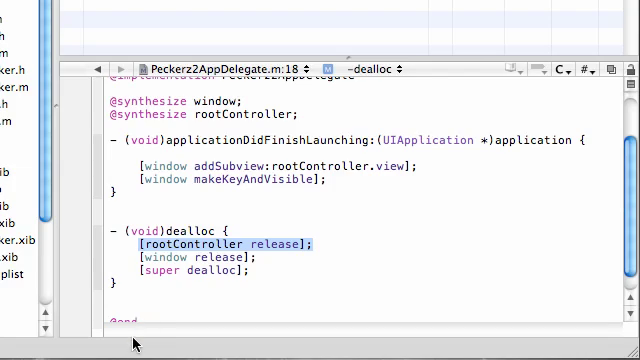